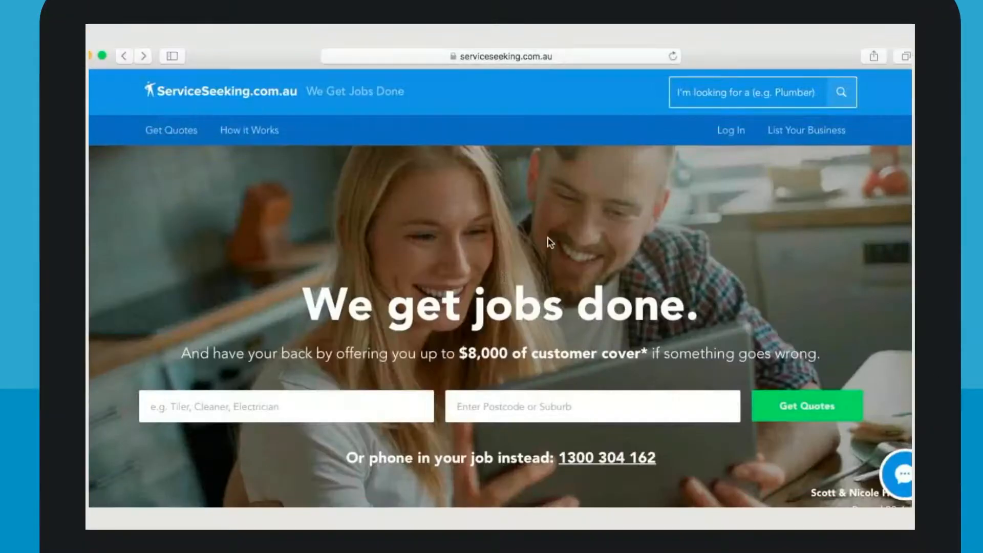
Step: Sign in to the ServiceSeeking business account with email and password
click(730, 131)
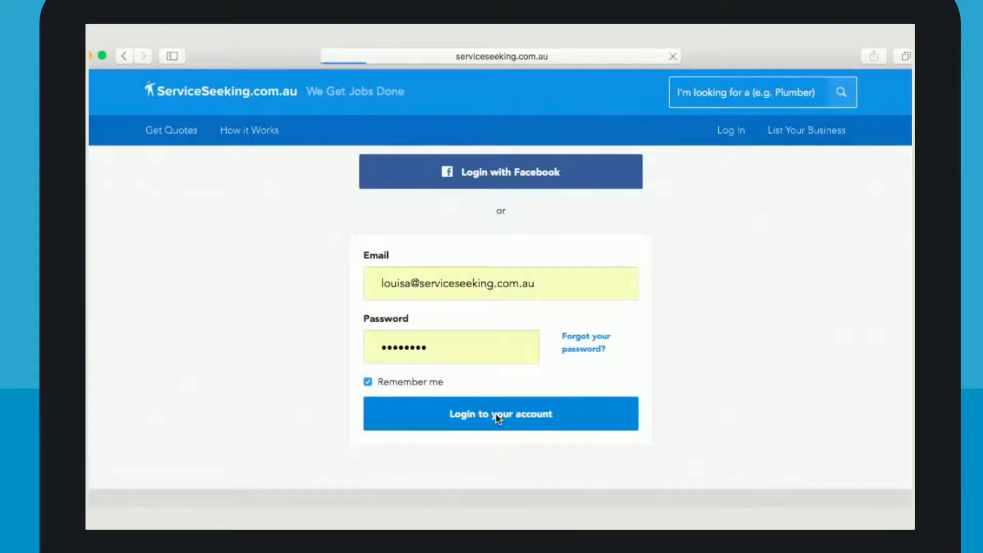
click(500, 413)
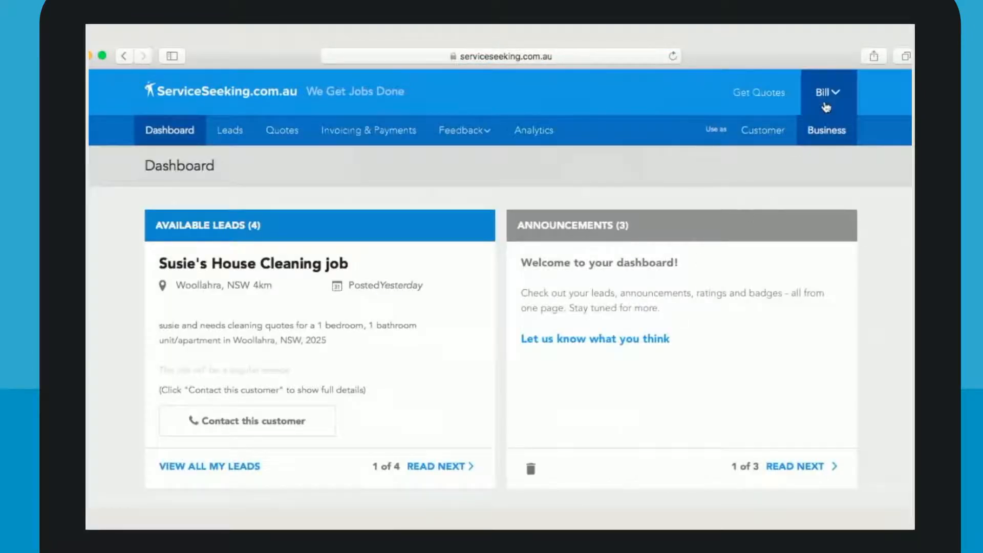
Step: Open Bill's Roofing & Repairs profile from the account menu and scroll through it
click(826, 92)
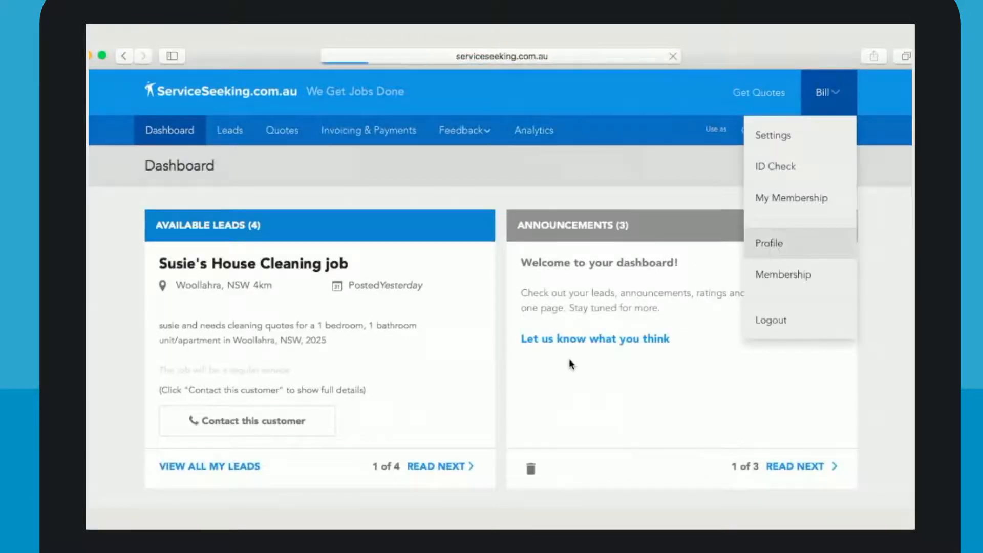
click(768, 243)
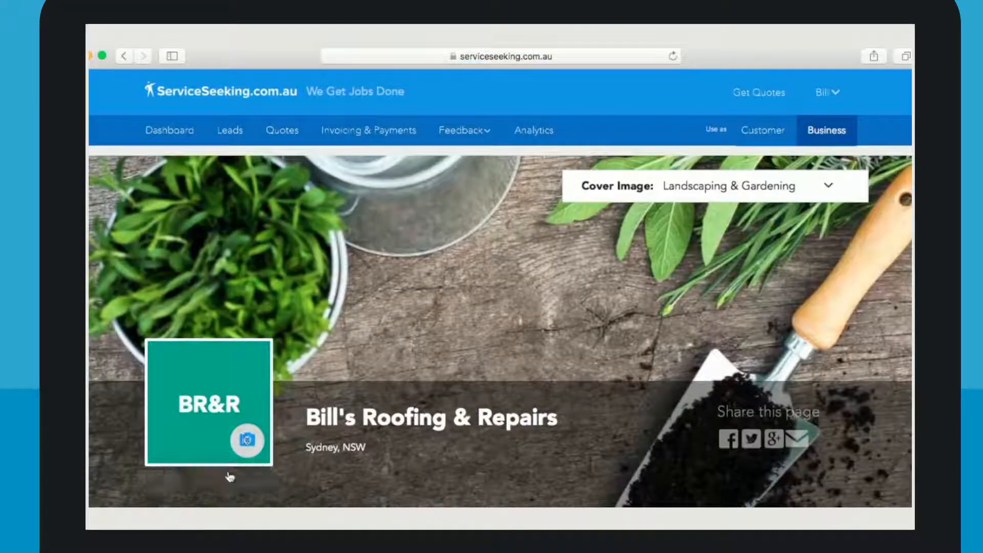
click(247, 441)
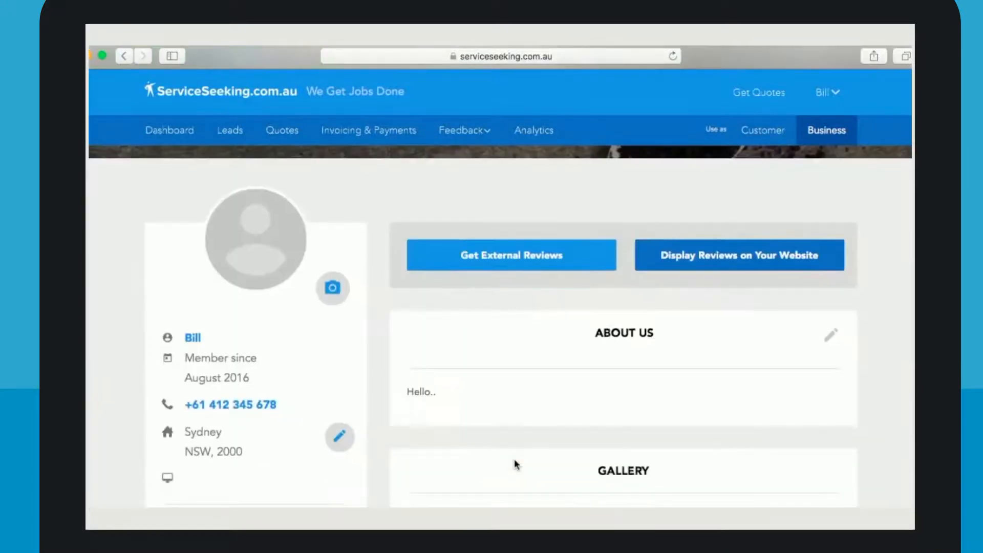
mouse_move(333, 289)
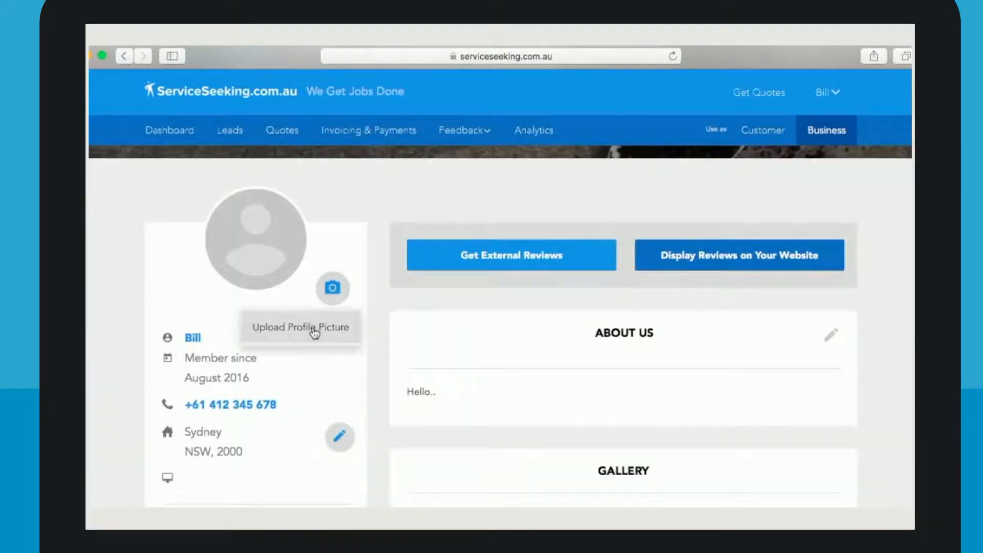
Step: Upload the crossed-arms photo of Bill as the profile picture
click(300, 327)
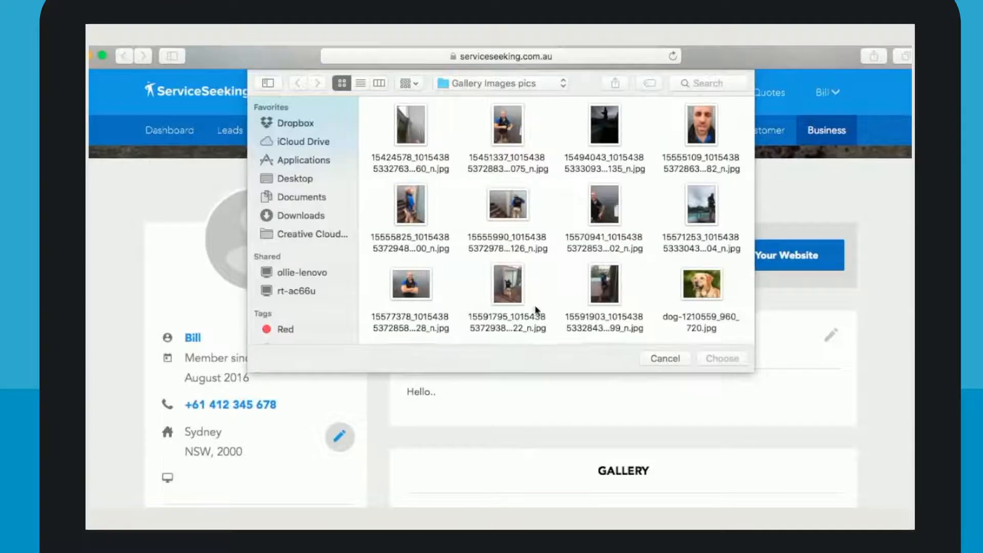
click(410, 285)
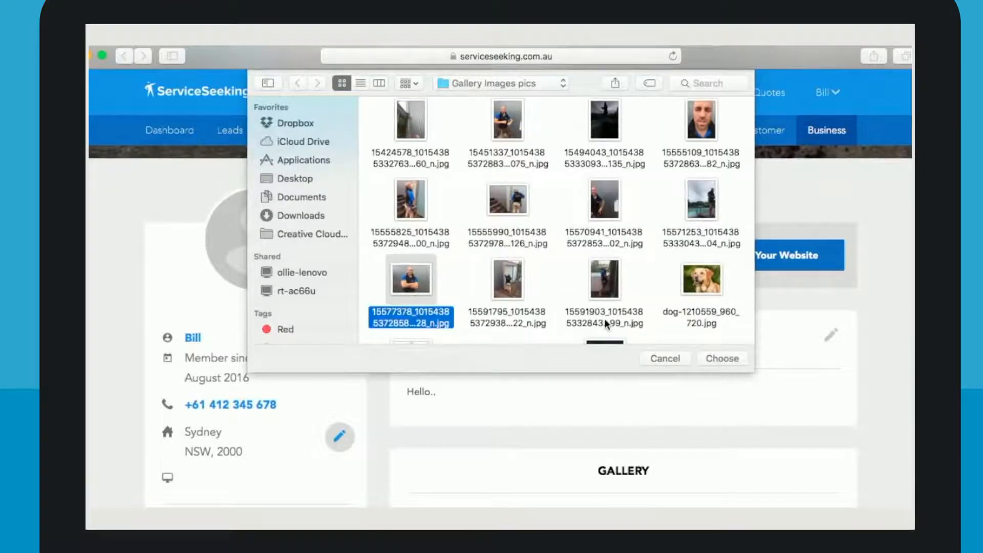
click(722, 358)
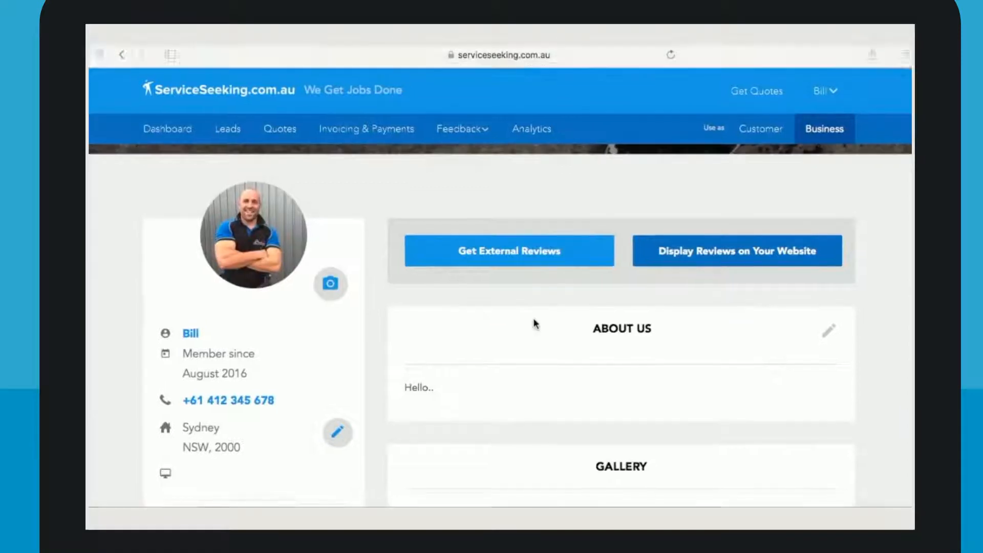
Step: Replace the About Us greeting with a 'Why choose us?' description and save it
click(829, 331)
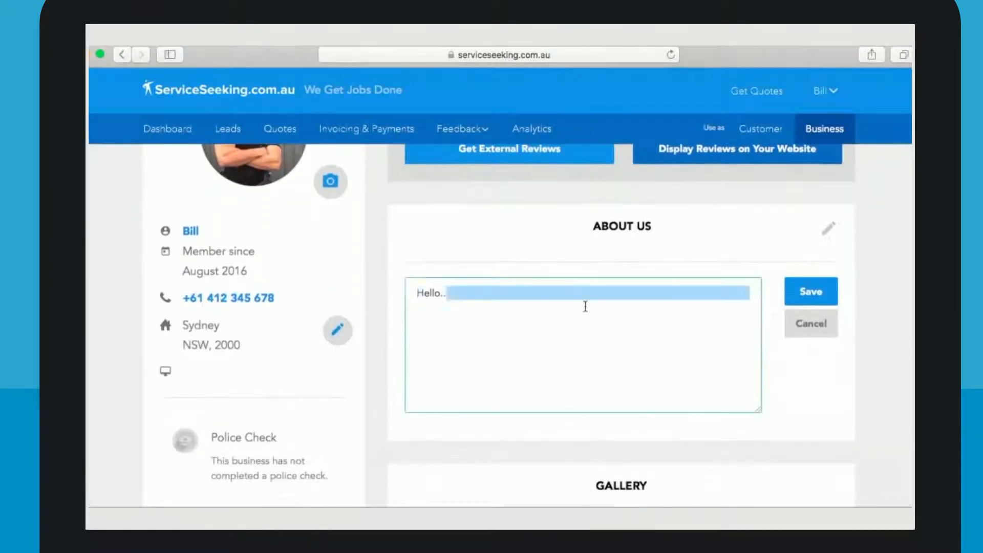
text(Why choose us?)
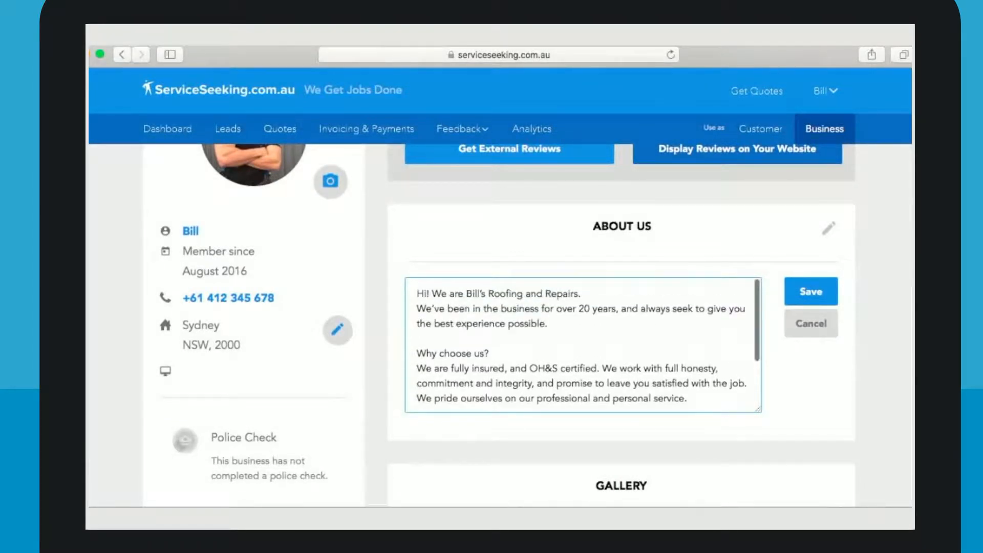
click(810, 291)
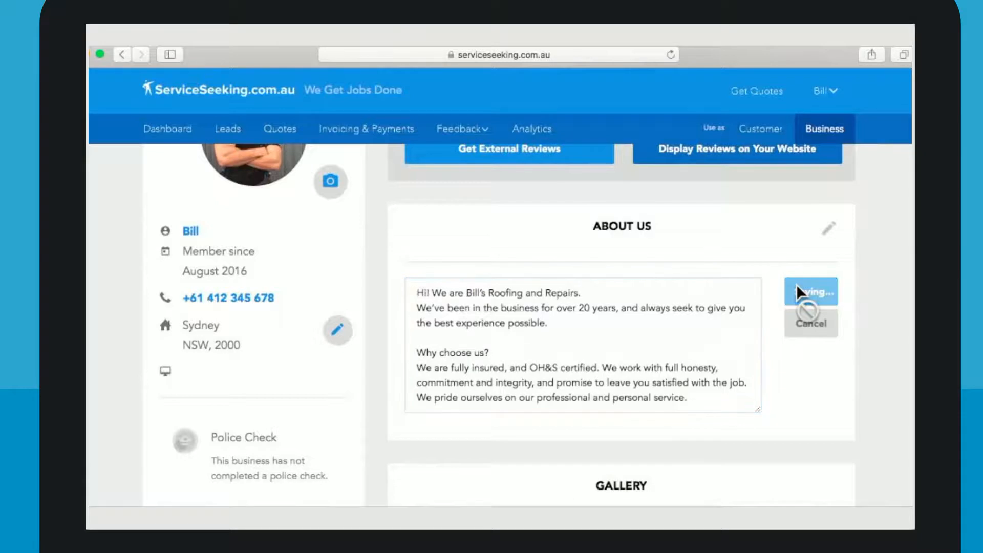
click(809, 291)
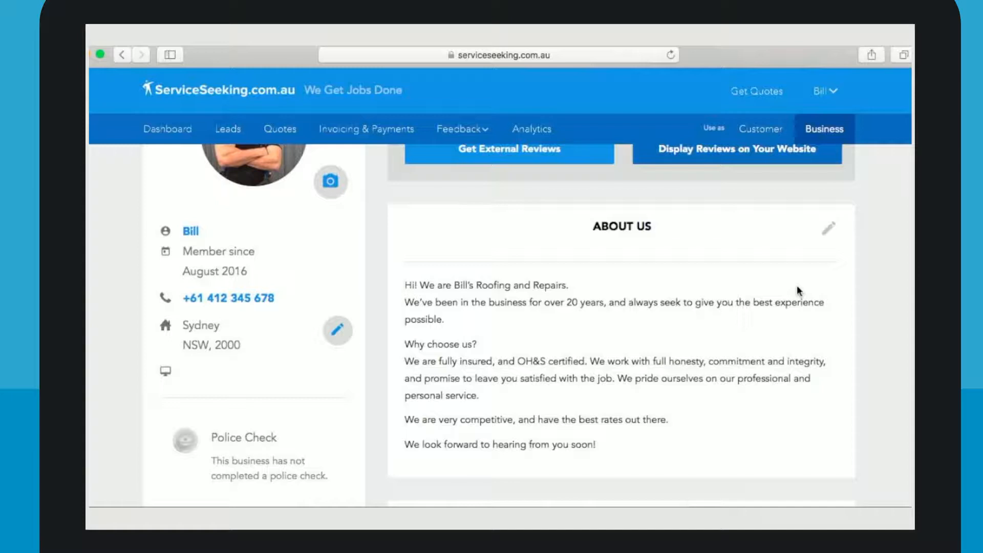
Step: Upload the worker-measuring-staircase photo to the Gallery section
scroll(down, 3)
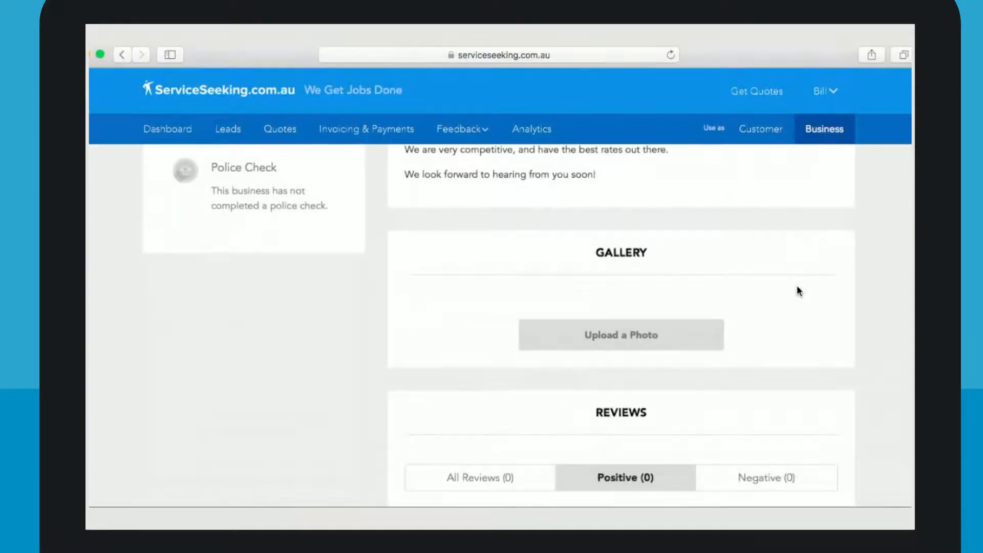
scroll(down, 3)
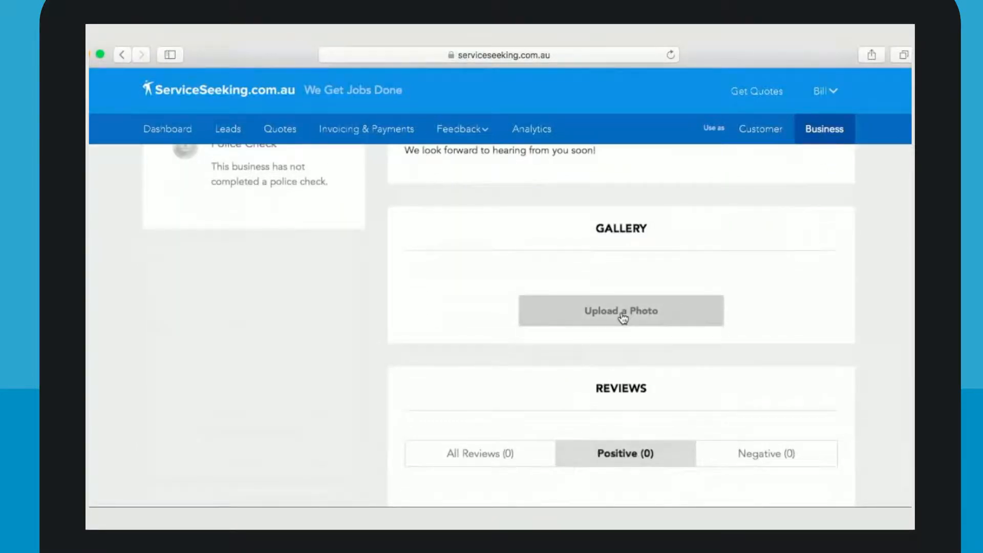
click(620, 310)
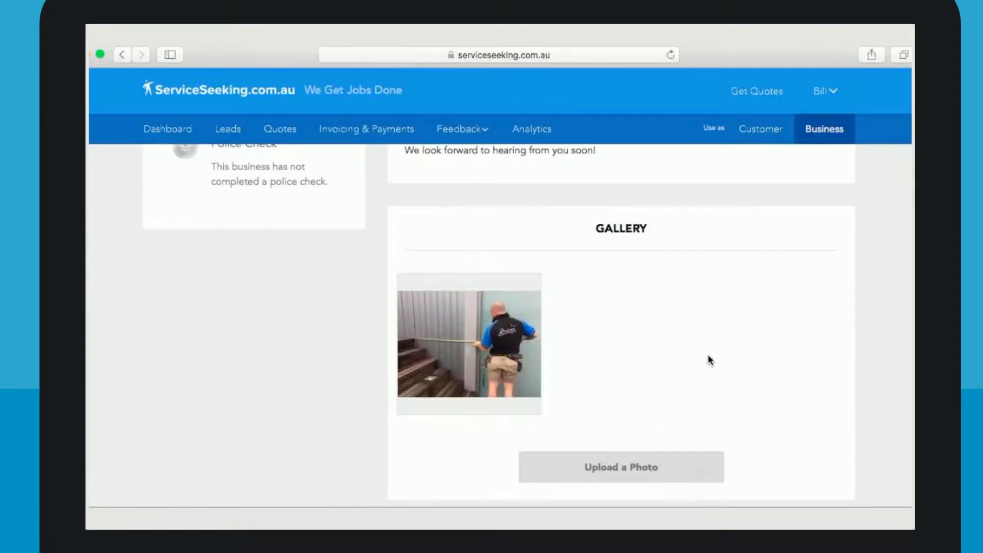
scroll(down, 3)
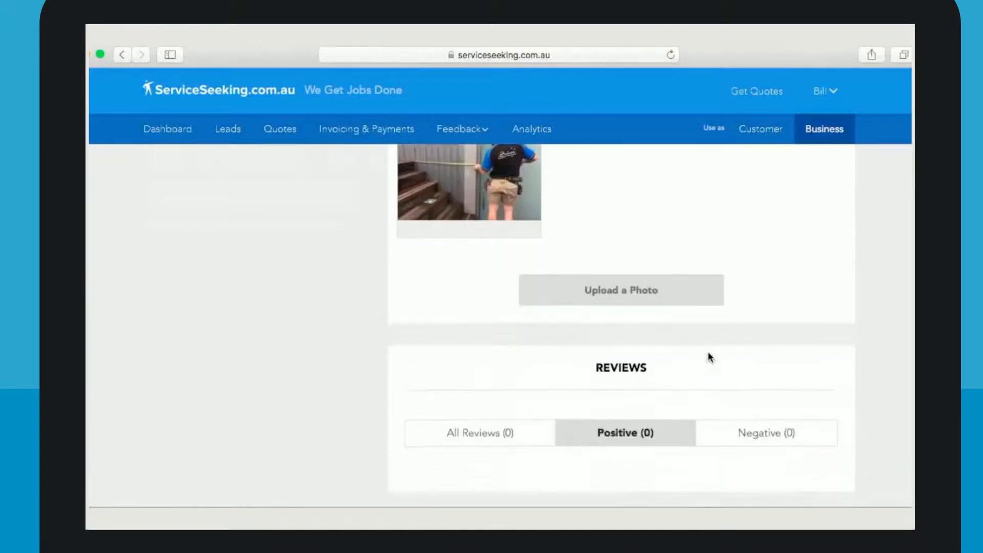
scroll(down, 3)
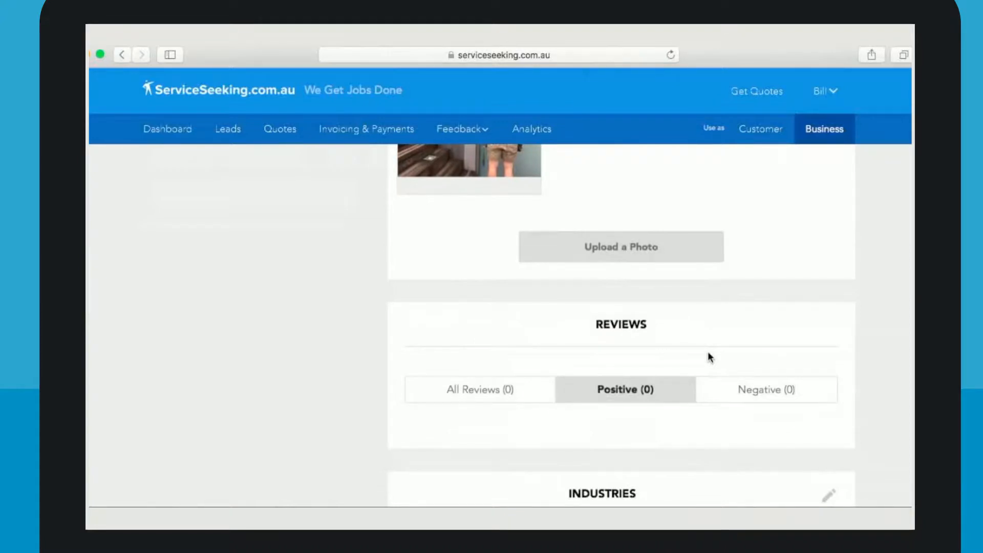
scroll(down, 3)
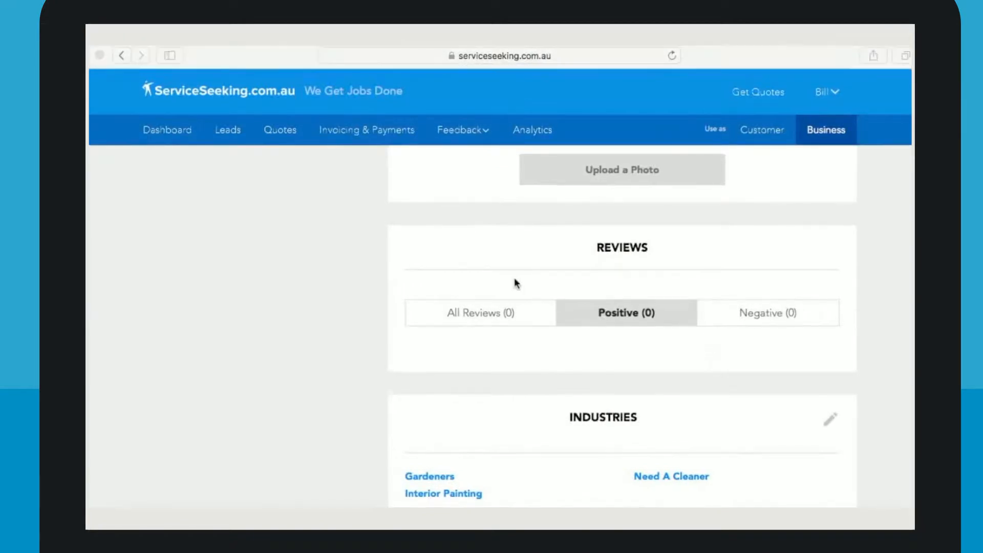
scroll(up, 3)
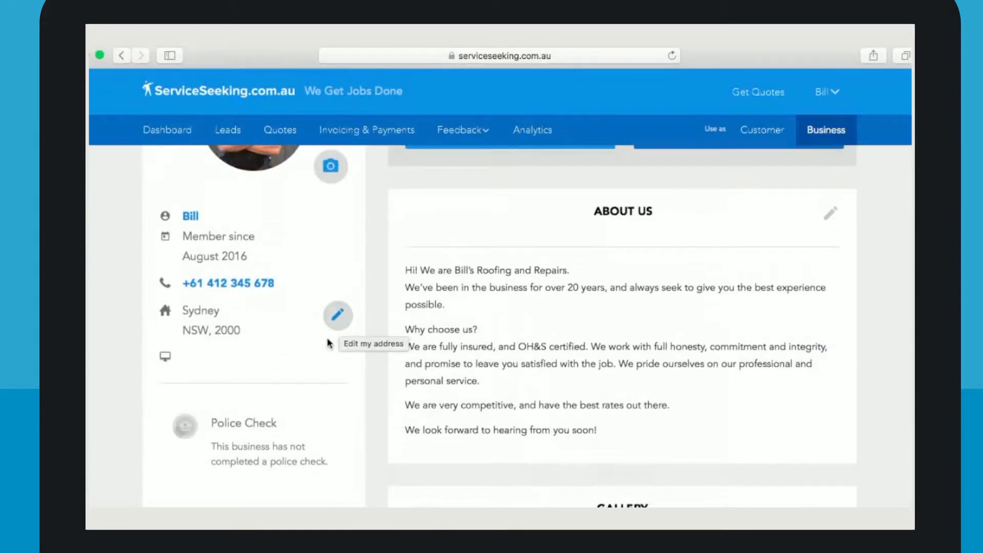
Step: Upload the Bill's R&R roof logo to replace the BR&R placeholder
click(337, 314)
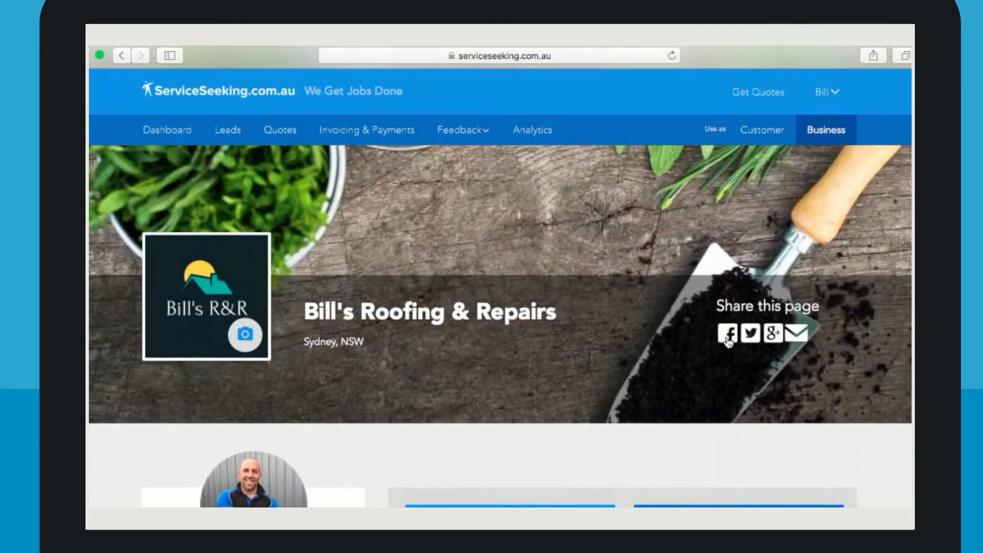
mouse_move(773, 341)
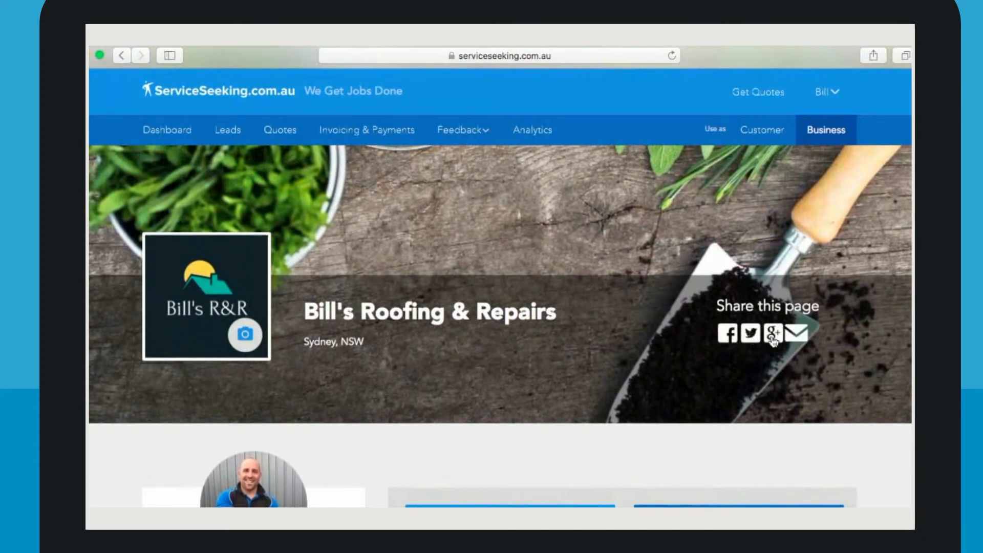
mouse_move(797, 341)
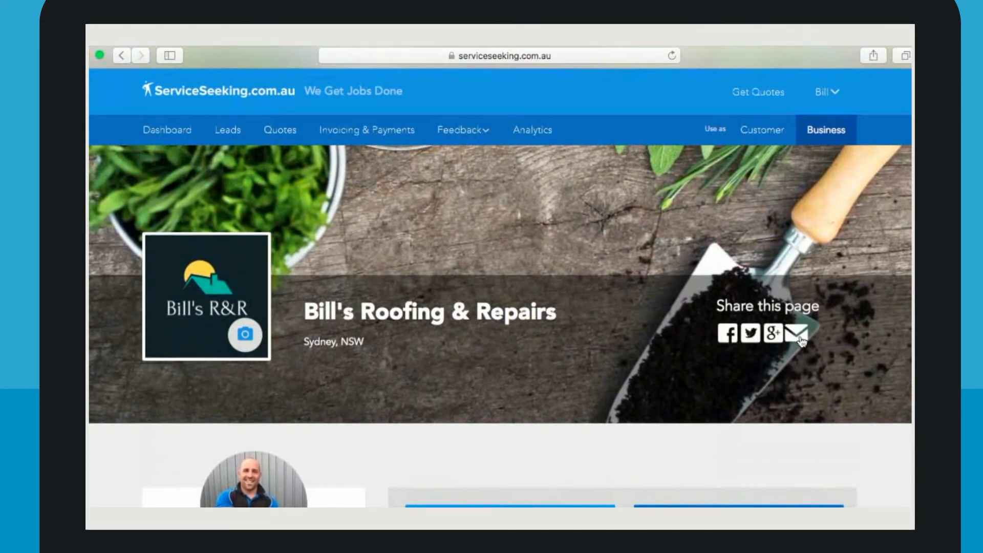